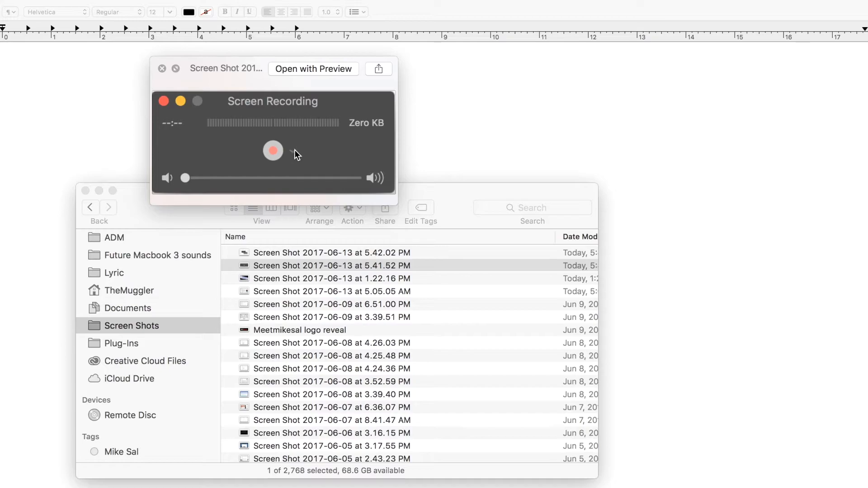
mouse_move(309, 245)
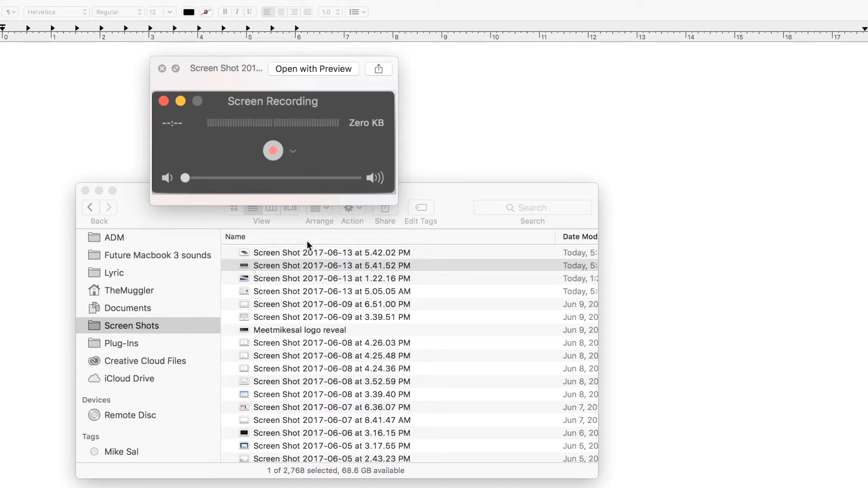
Step: Show the Screen Recording options with Built-in Microphone: Internal Microphone ticked
click(293, 151)
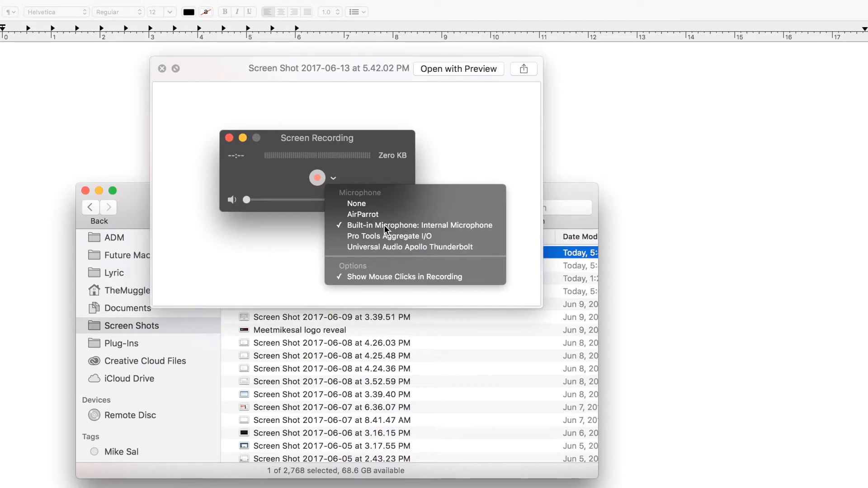
mouse_move(415, 229)
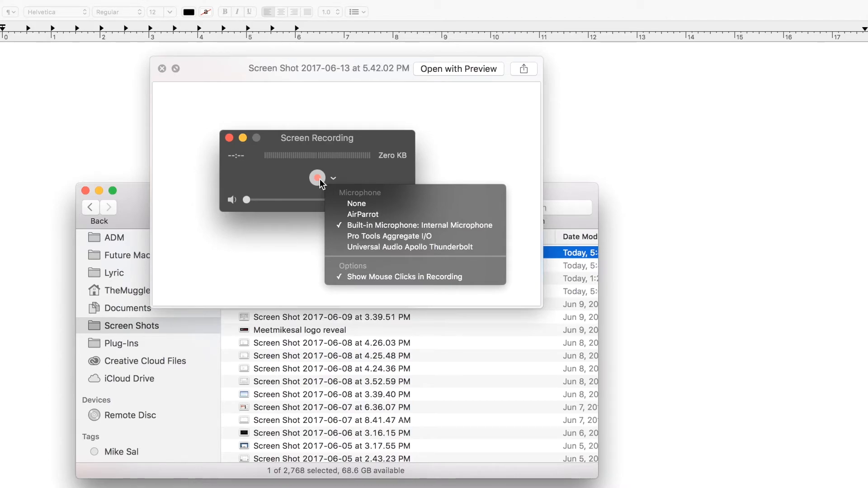
mouse_move(542, 189)
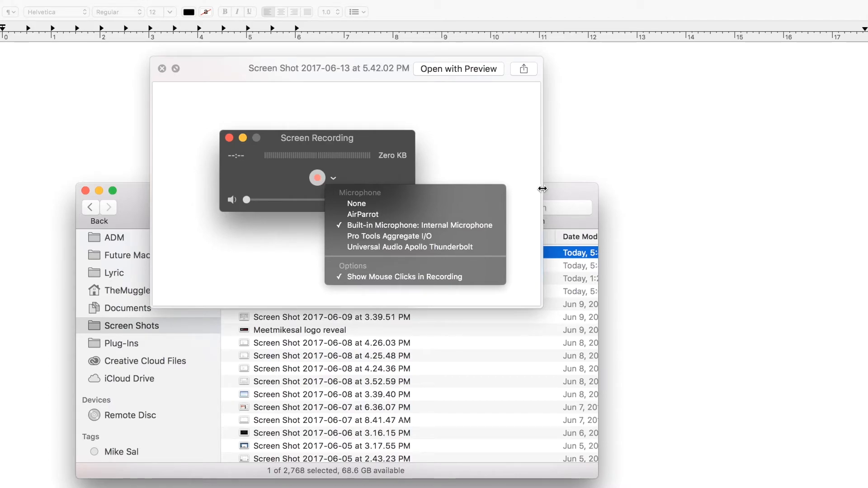